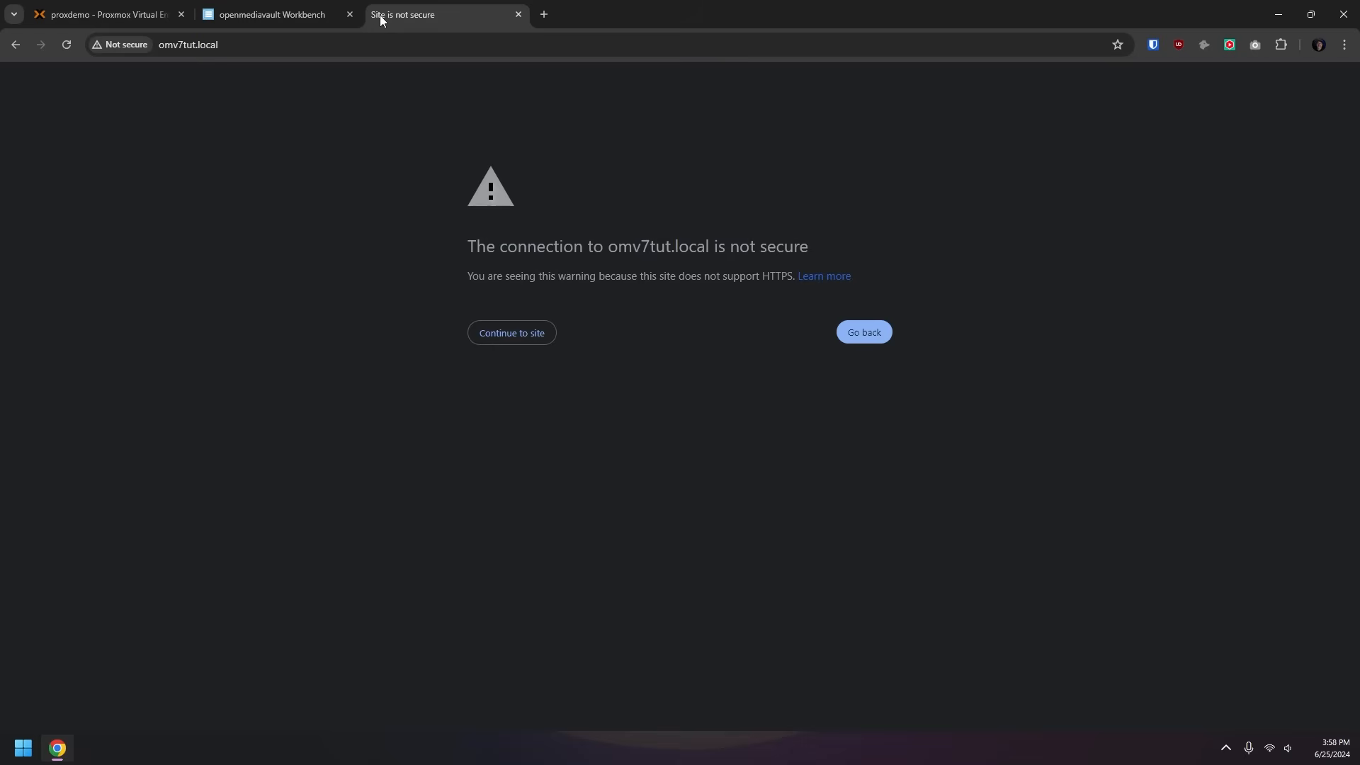
# - Log in as admin past the certificate warning, dismissing the password-save and welcome prompts
pyautogui.click(510, 332)
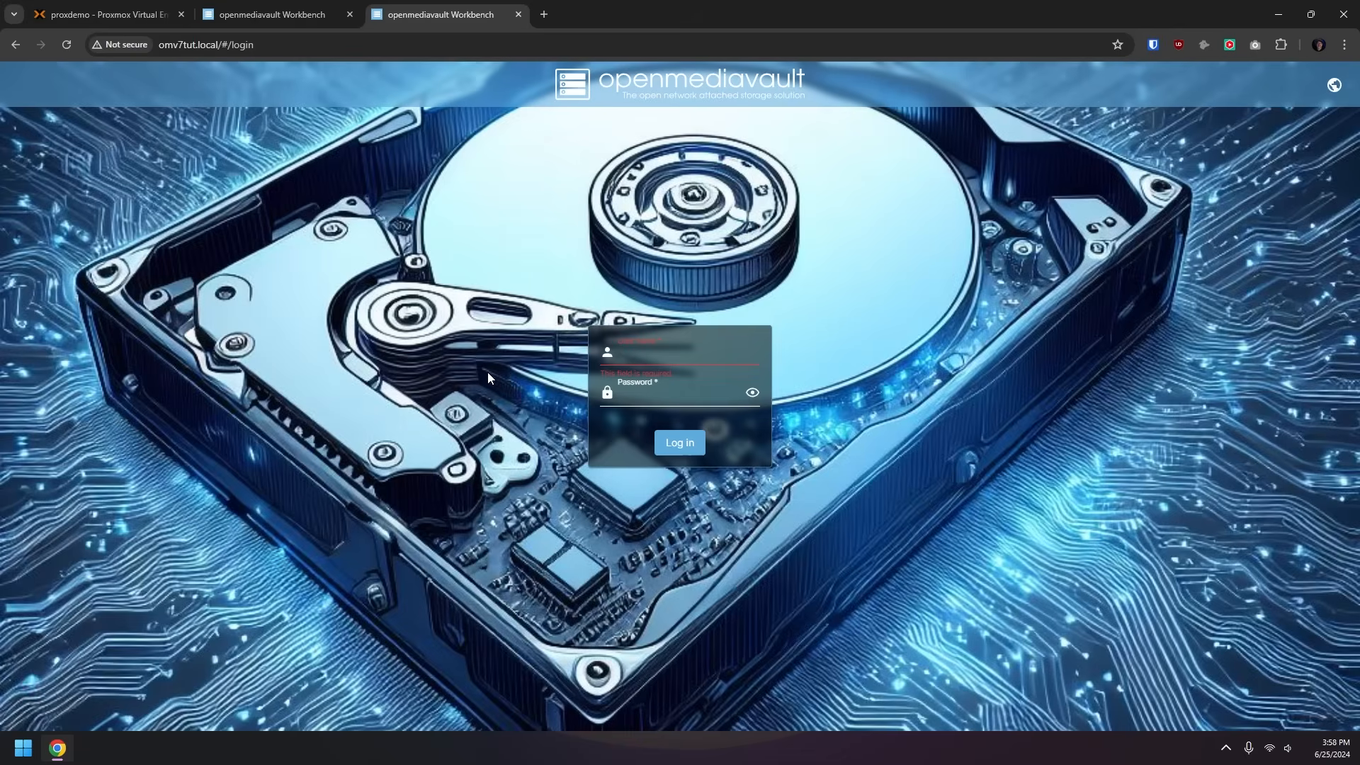
pyautogui.moveTo(443, 17)
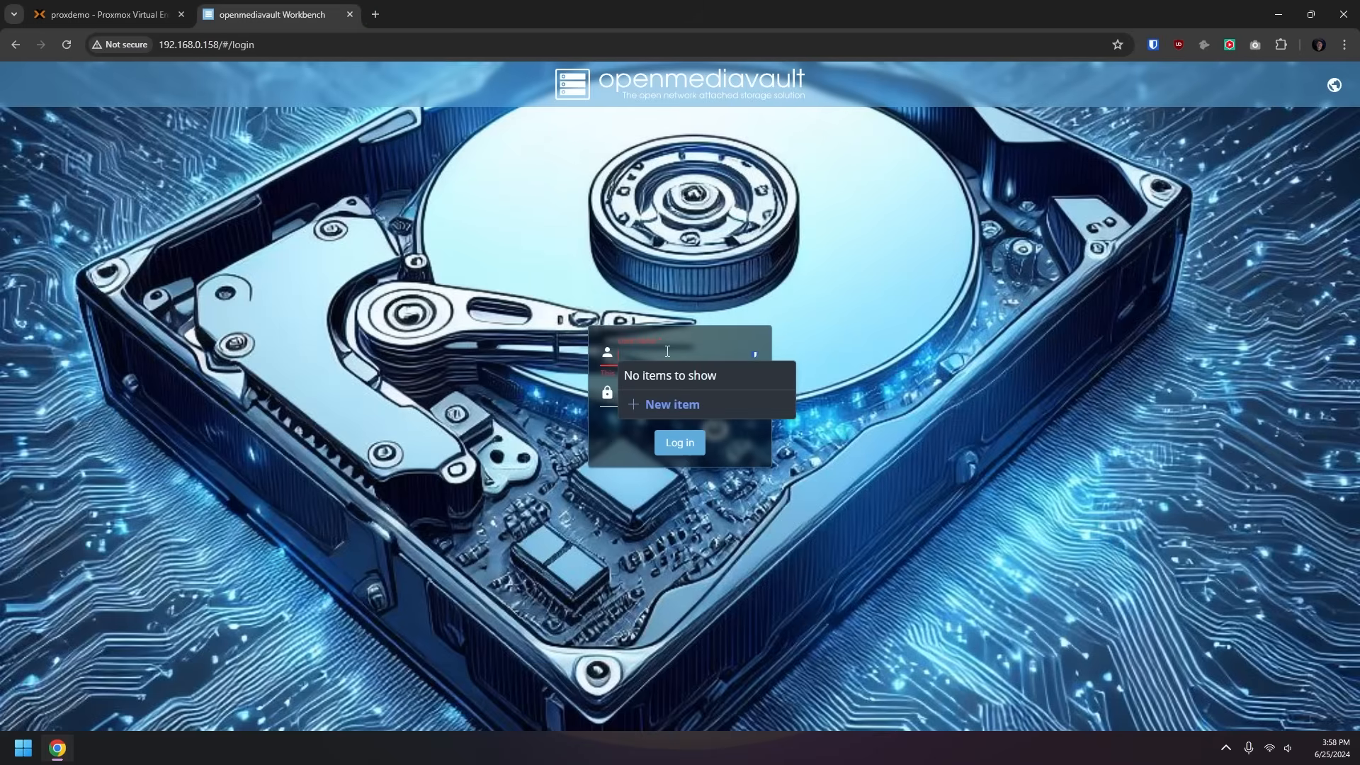
pyautogui.write('admin')
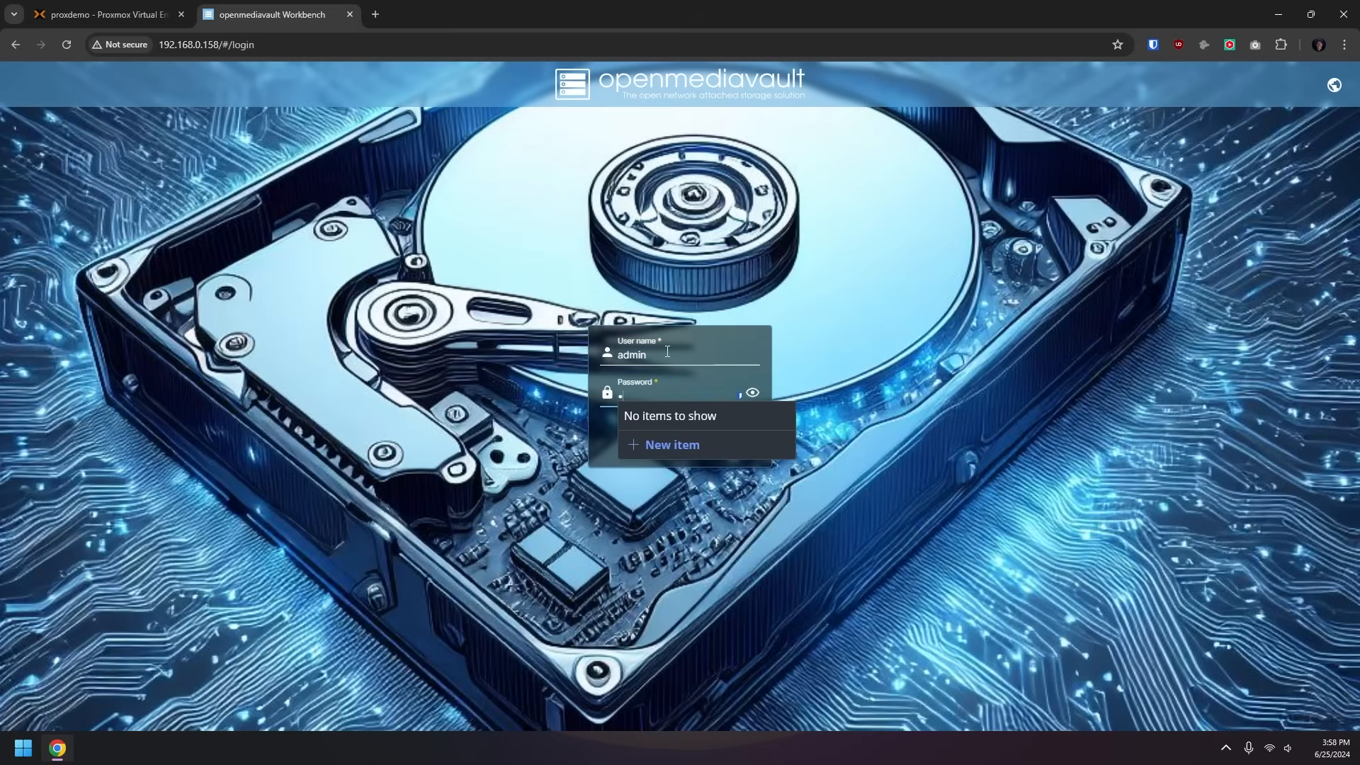
pyautogui.write('password')
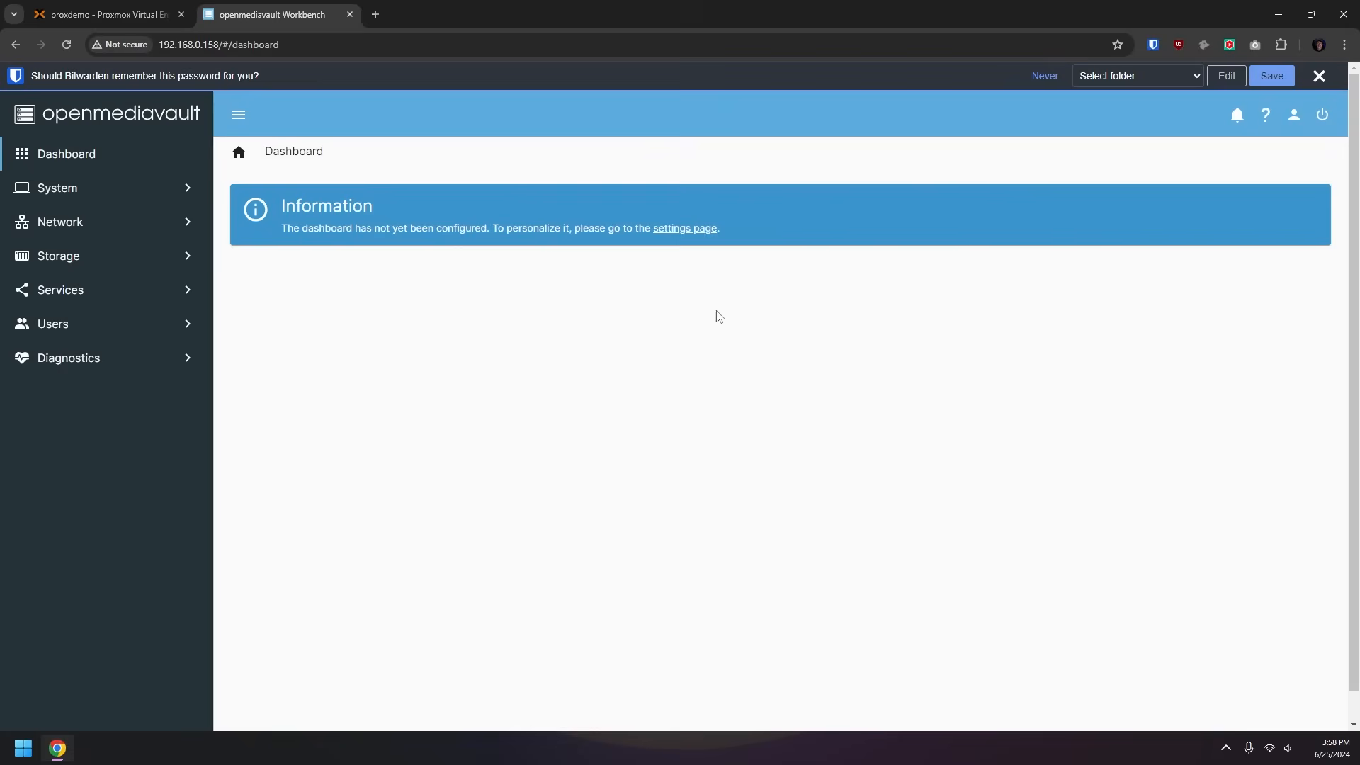
pyautogui.click(1319, 76)
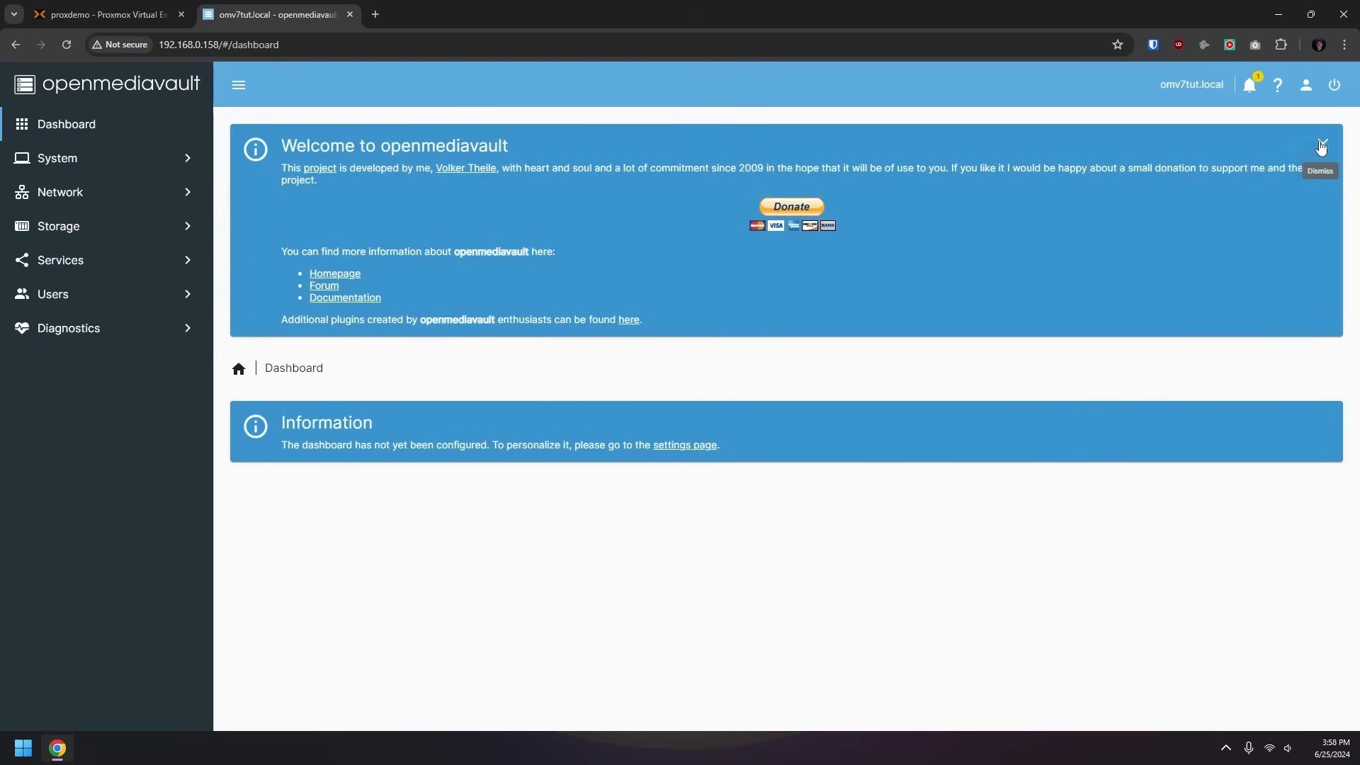
pyautogui.click(1318, 146)
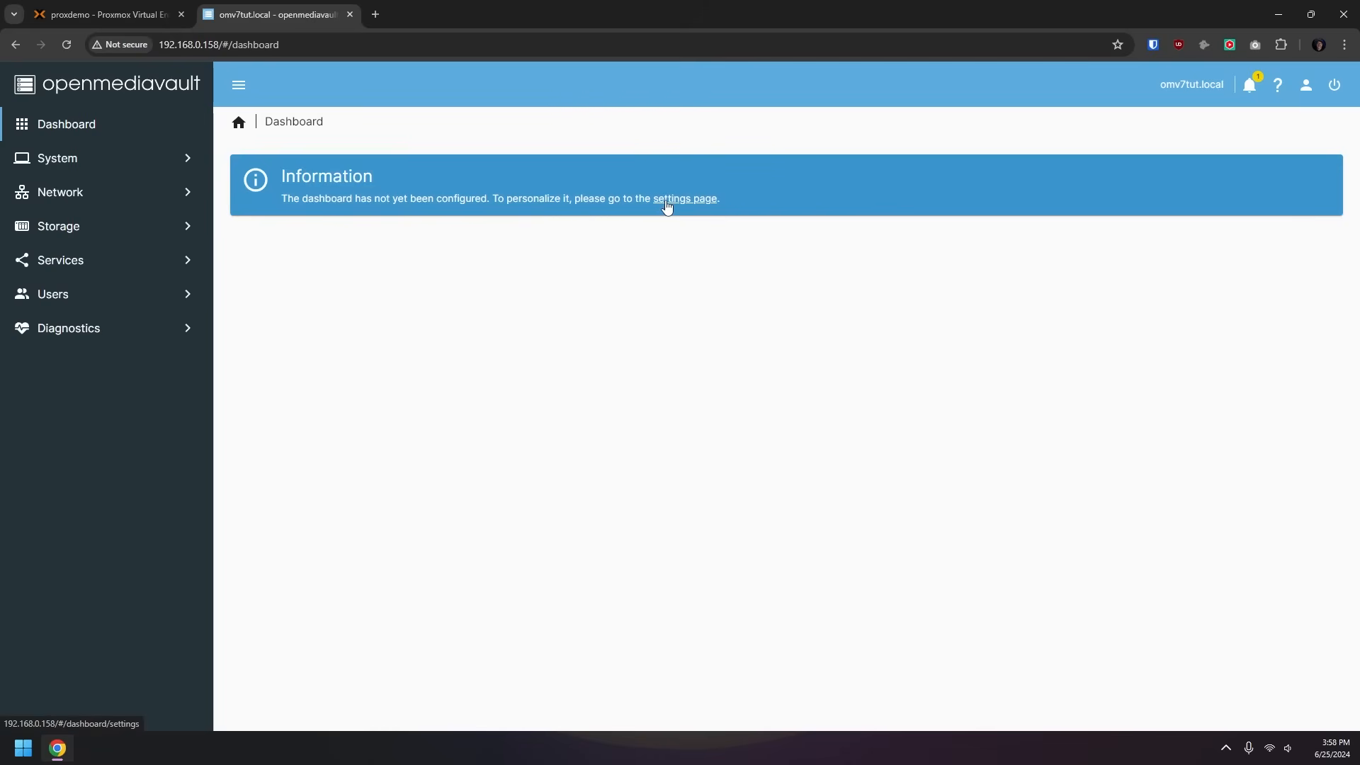
# - Tick all dashboard widgets, including CPU, memory, network, services and system info, and save
pyautogui.click(684, 197)
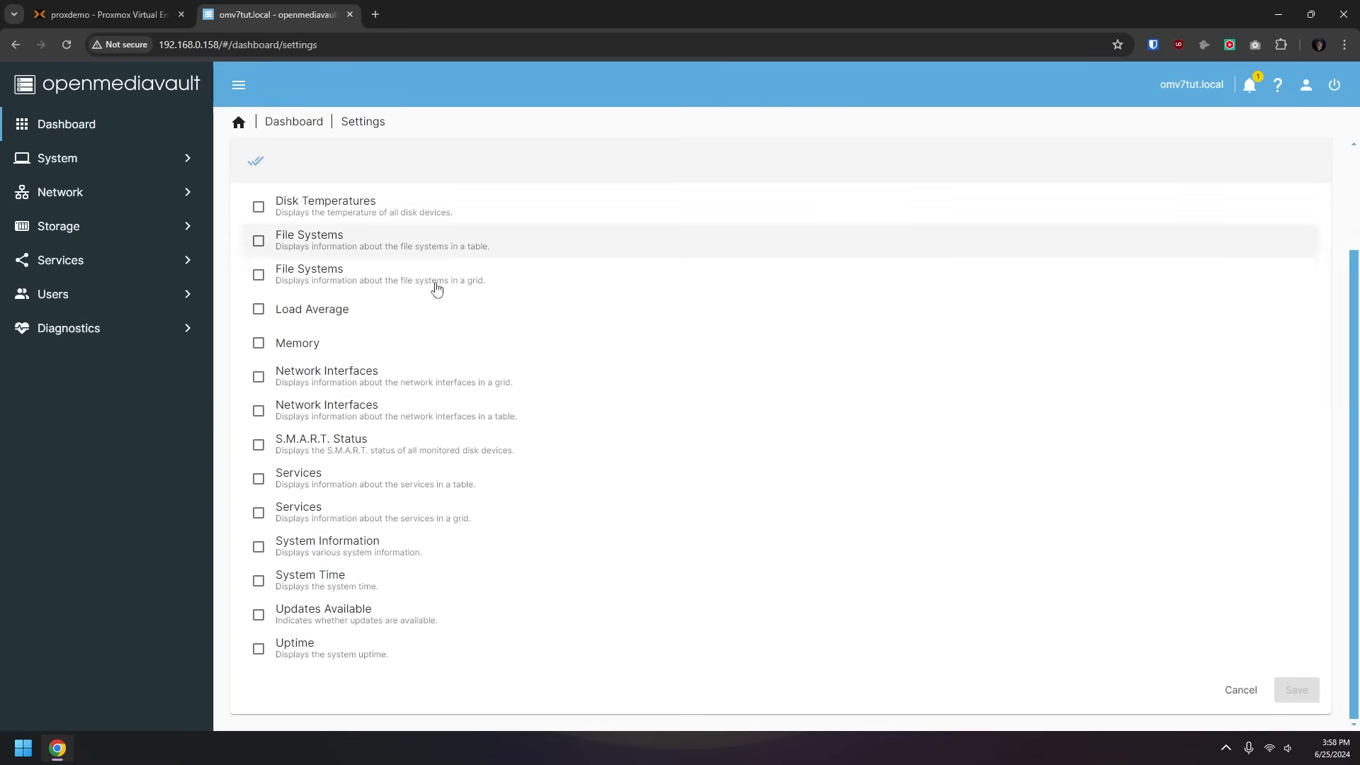
pyautogui.click(255, 160)
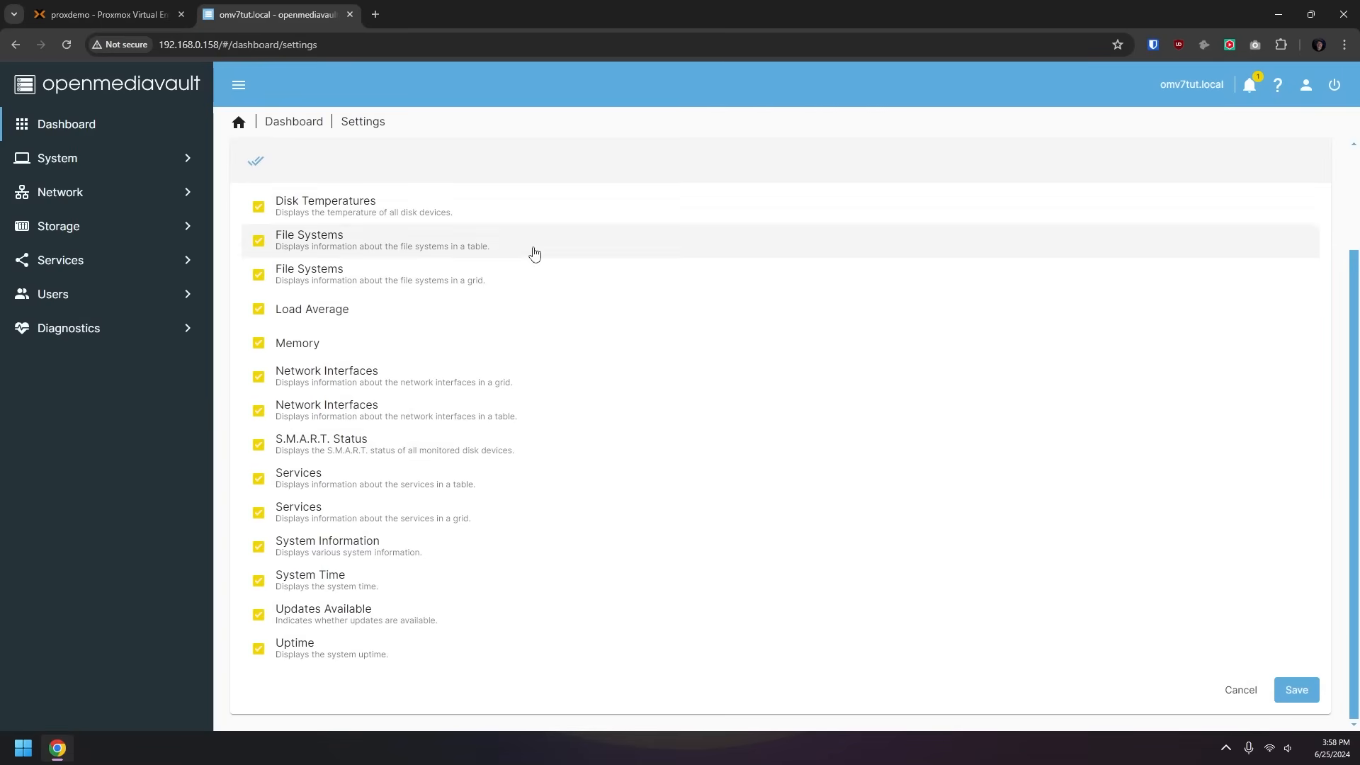
pyautogui.moveTo(424, 294)
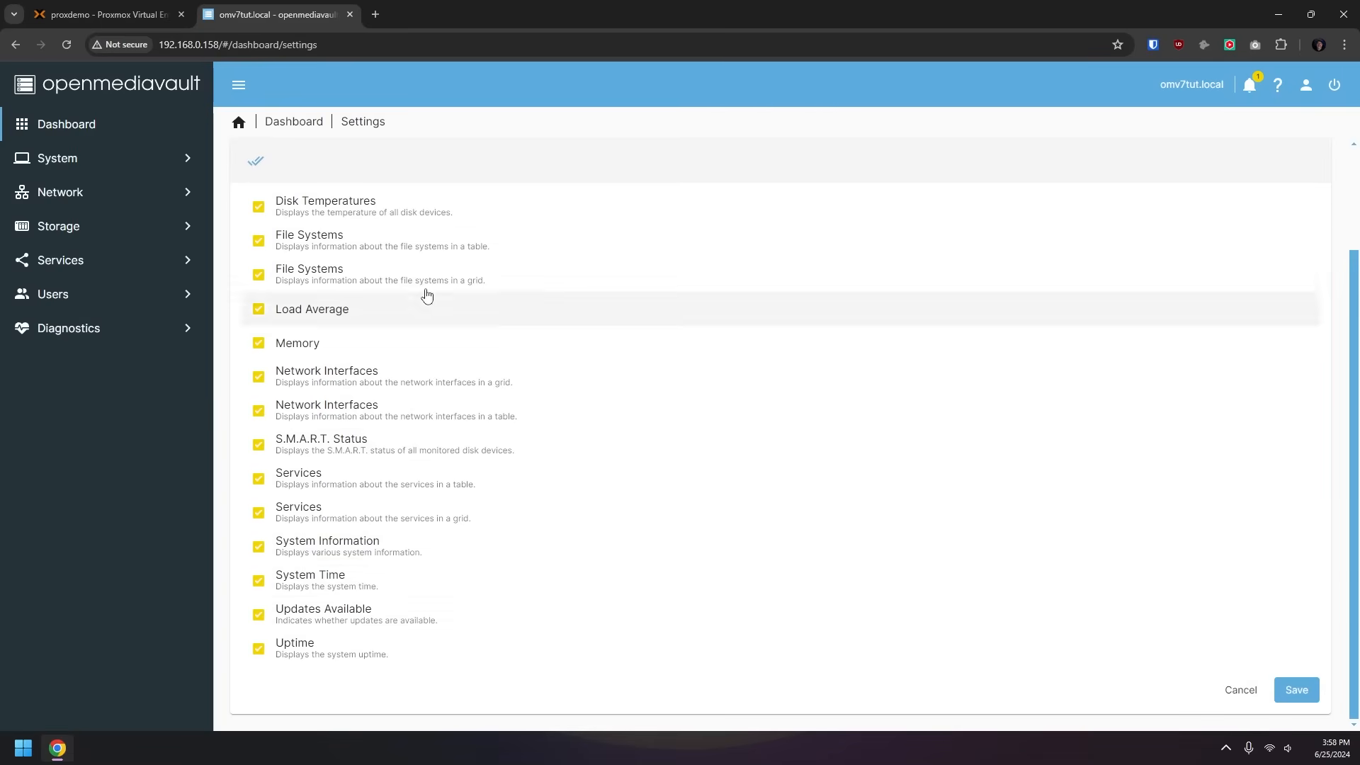
pyautogui.moveTo(319, 430)
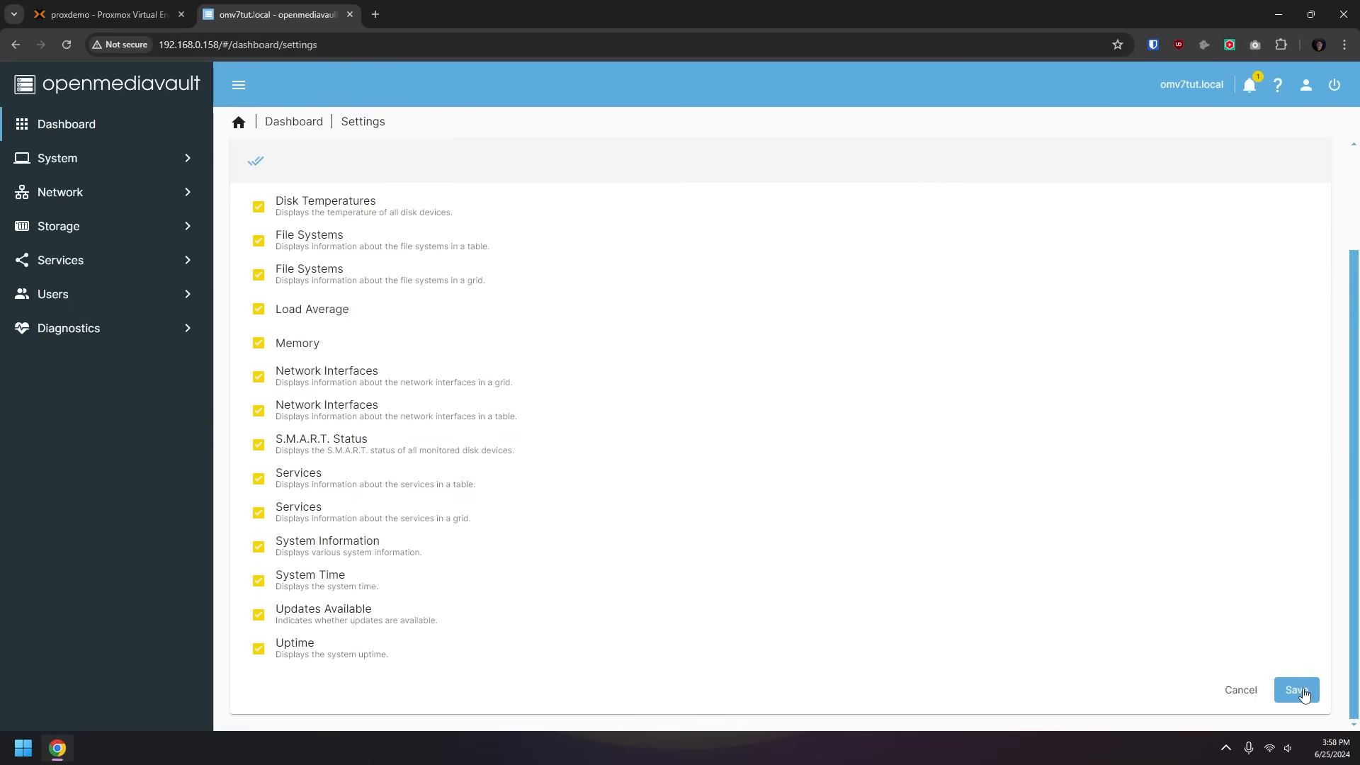
pyautogui.click(1295, 689)
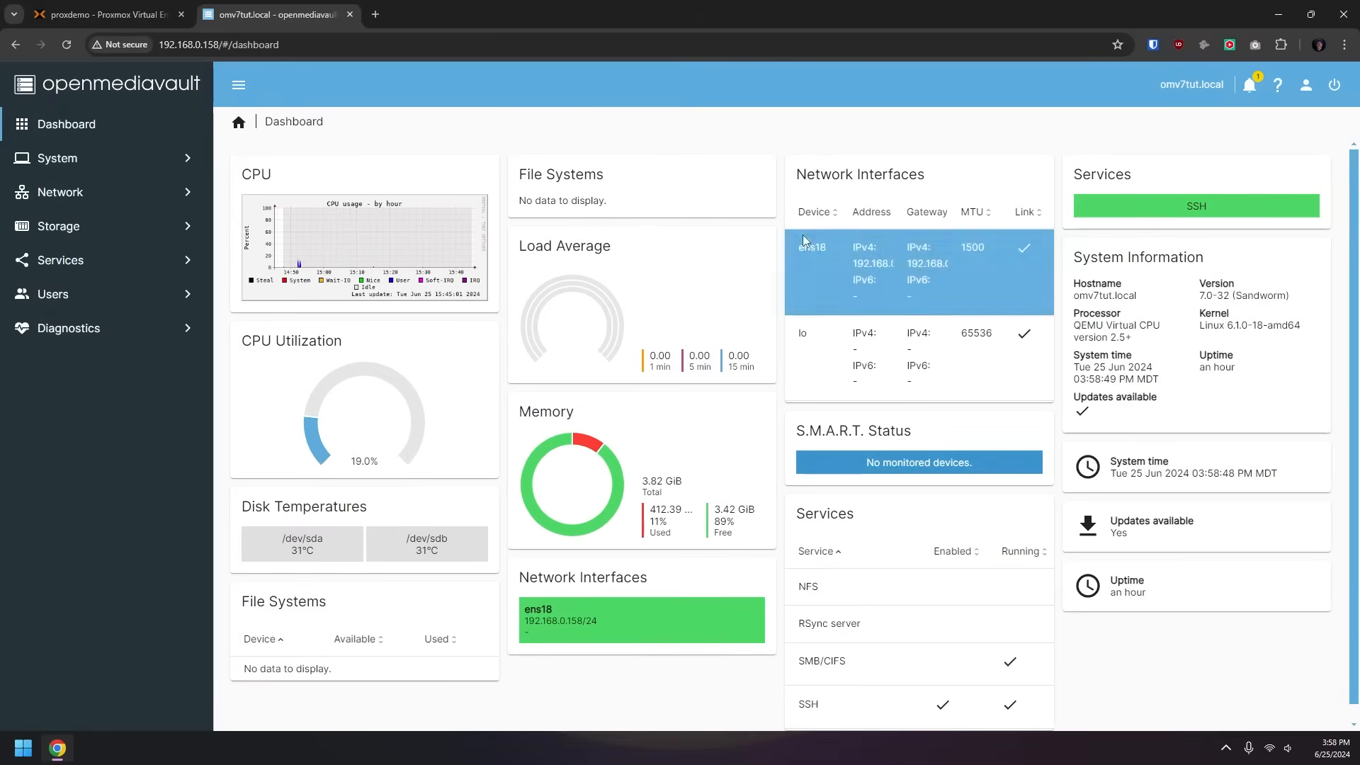
pyautogui.moveTo(814, 567)
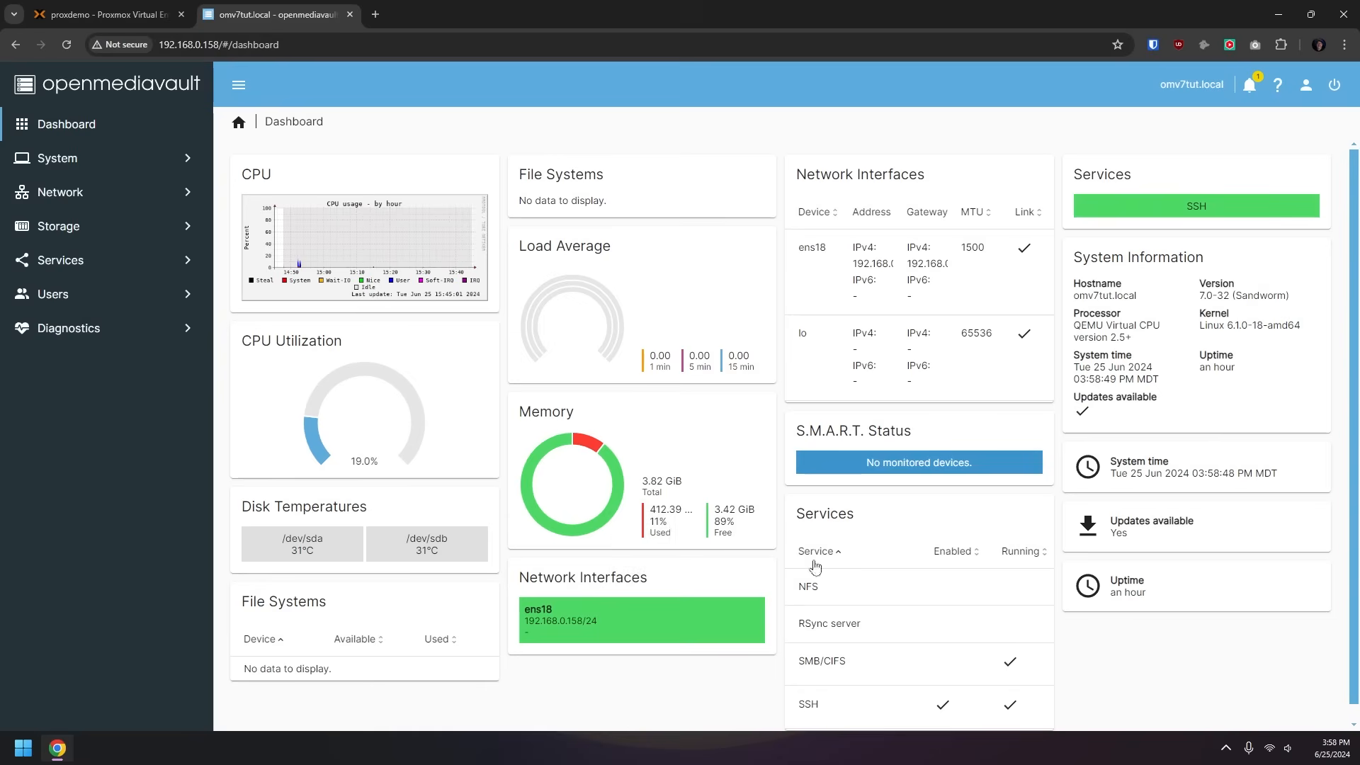